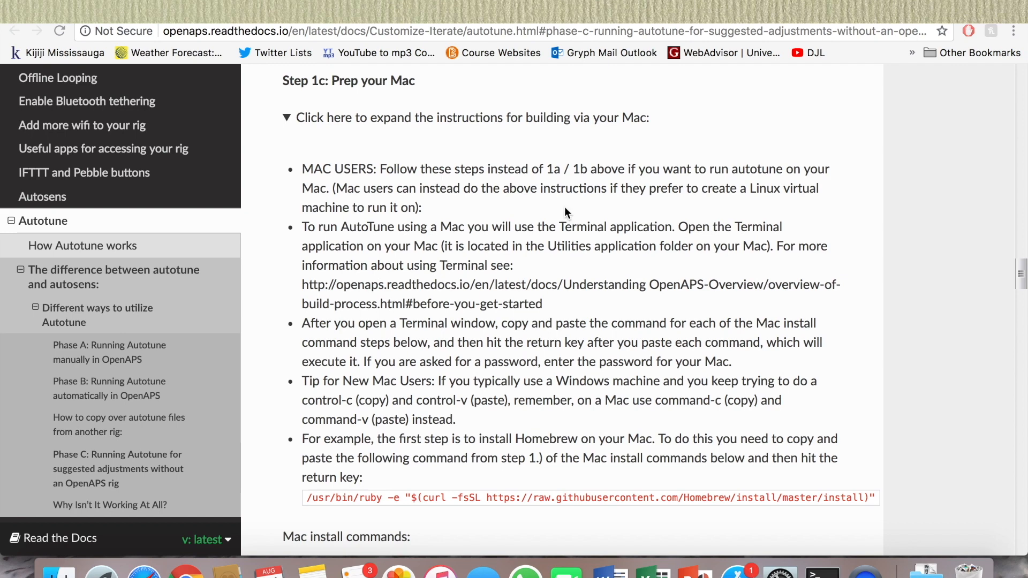
{"action": "mouse_move", "coordinate": [454, 182]}
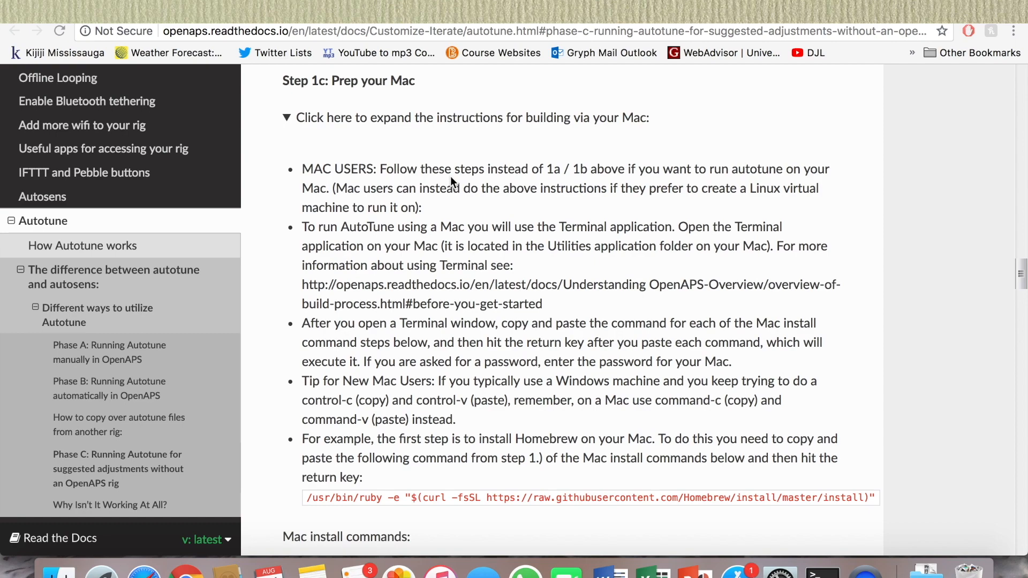
Scroll the autotune docs down to the four Mac install commands
{"action": "scroll", "scroll_direction": "down", "scroll_amount": 3}
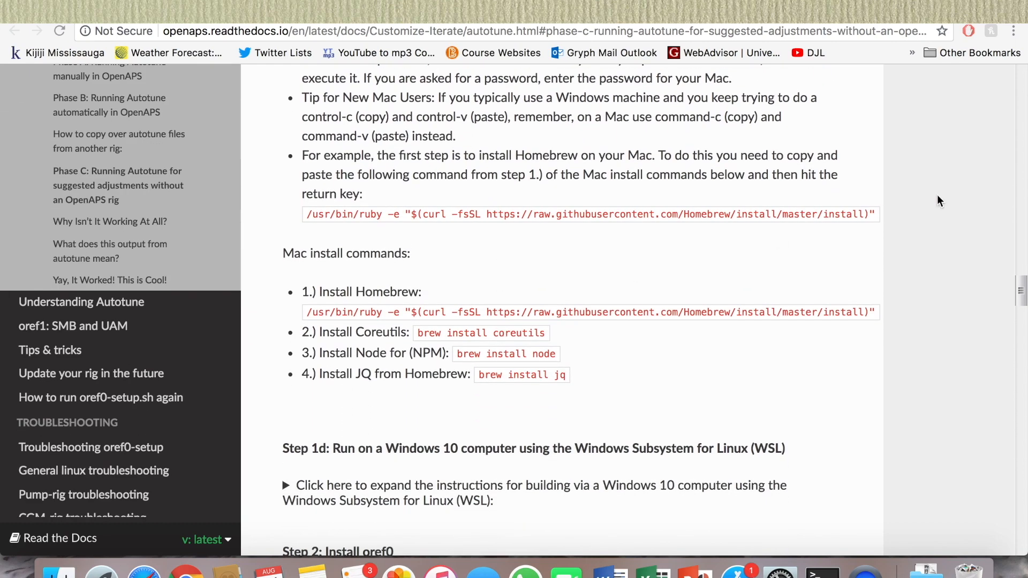
{"action": "mouse_move", "coordinate": [539, 214]}
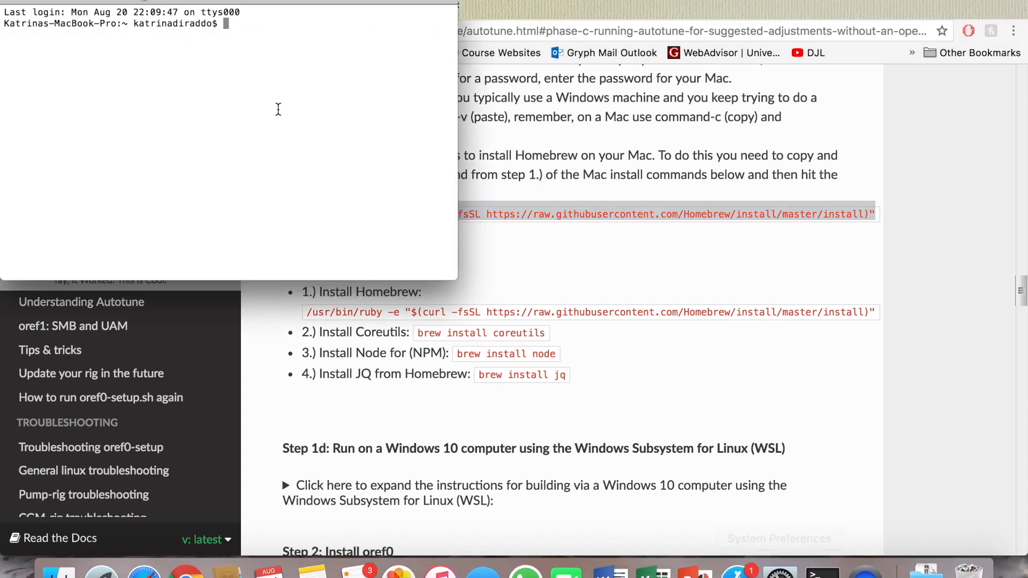
Run the /usr/bin/ruby Homebrew install command and follow its output to the success message
{"action": "type", "text": "/usr/bin/ruby -e \"$(curl -fsSL https://raw.githubusercontent.com/Homebrew/install/master/install)\""}
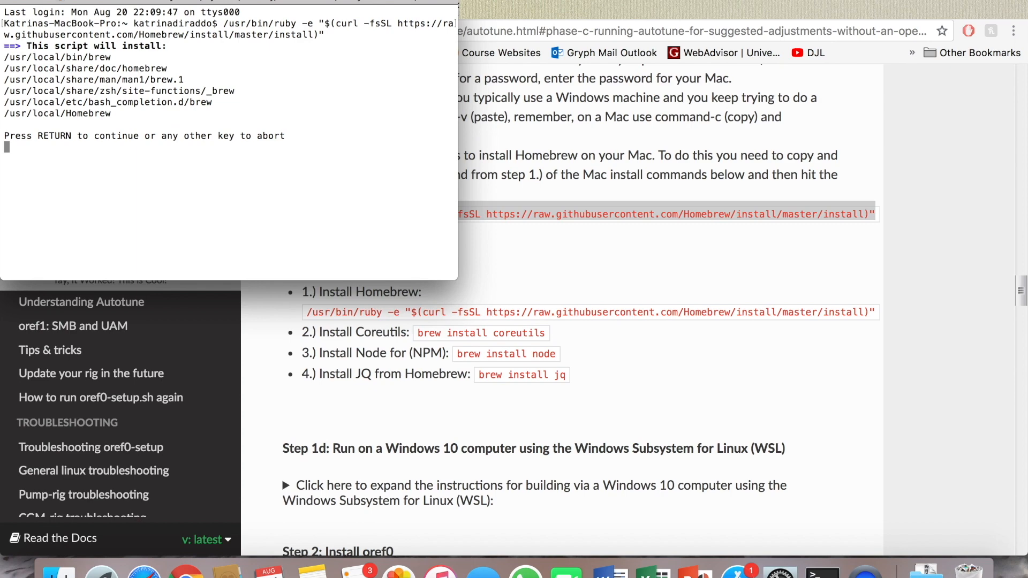
{"action": "key", "text": "Return"}
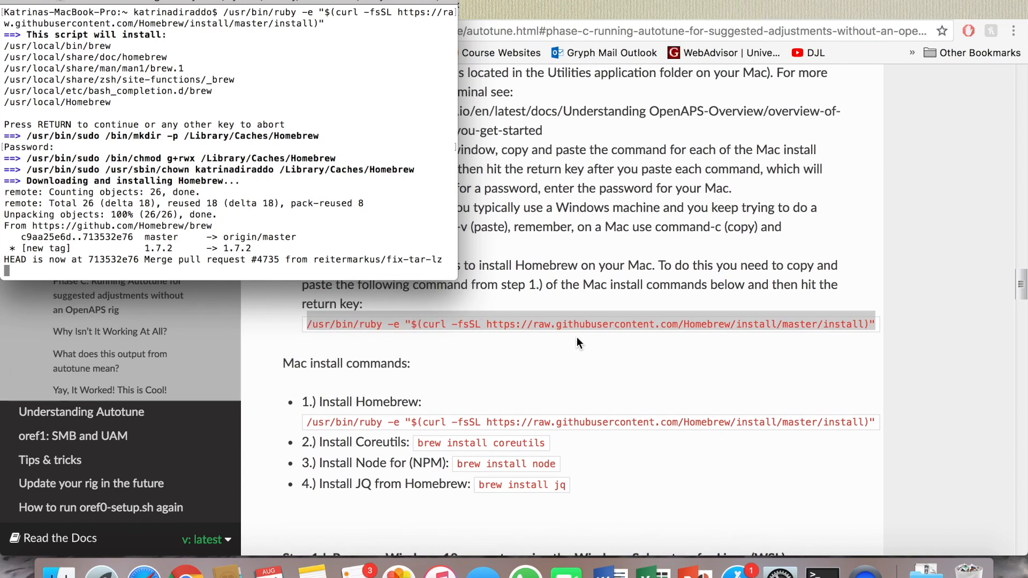
{"action": "scroll", "scroll_direction": "down", "scroll_amount": 3}
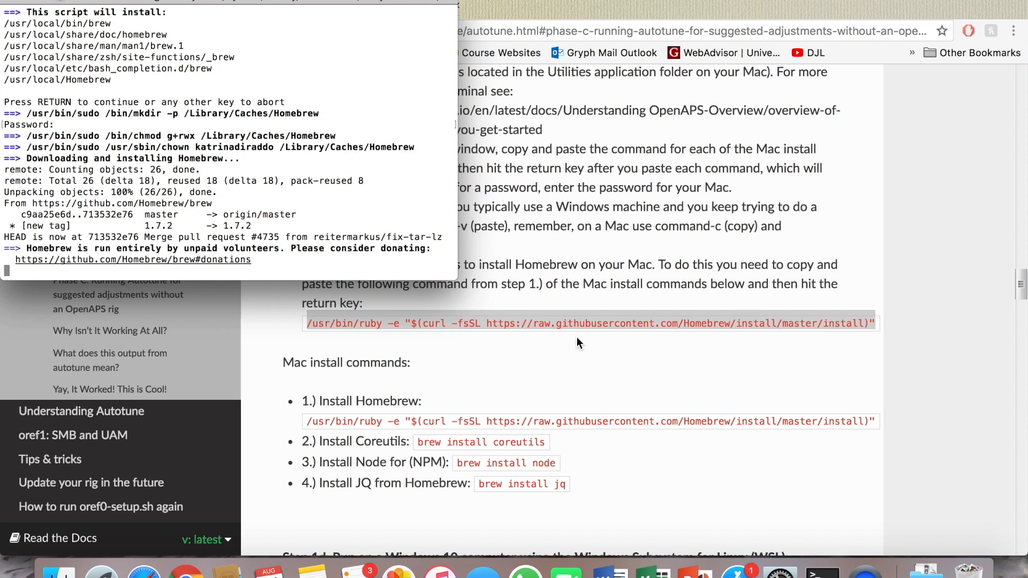
{"action": "mouse_move", "coordinate": [621, 433]}
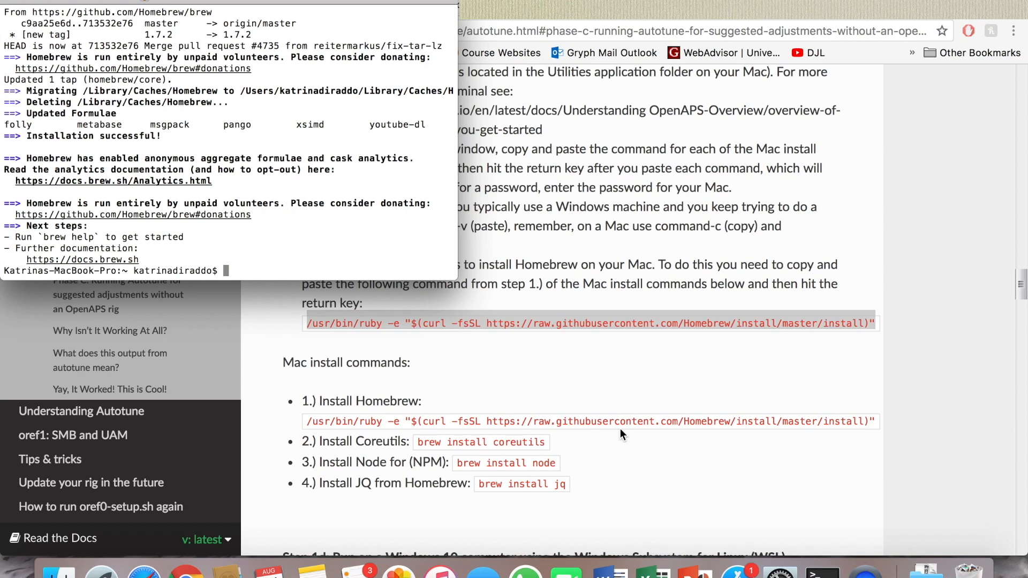
{"action": "scroll", "scroll_direction": "down", "scroll_amount": 3}
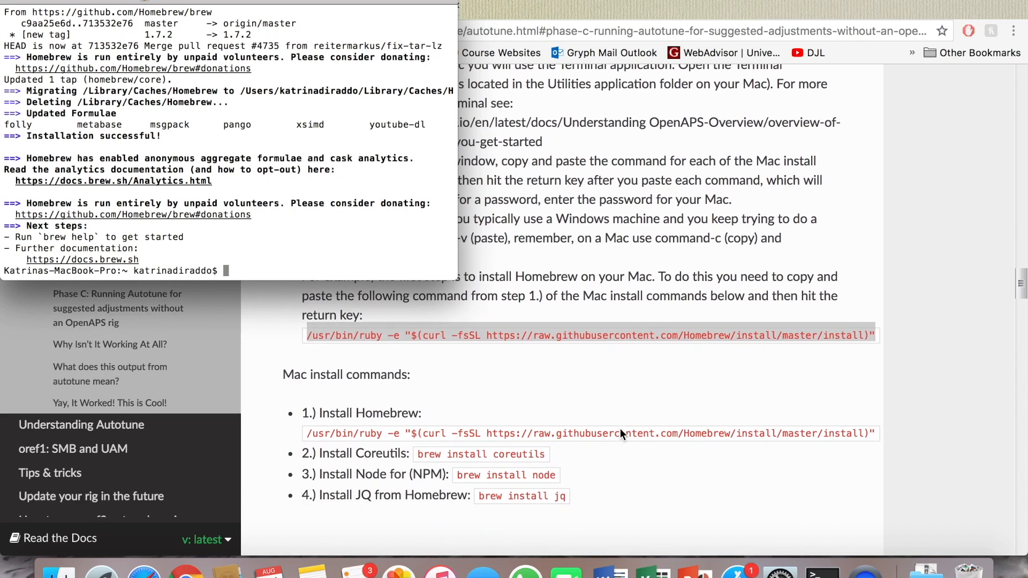
{"action": "scroll", "scroll_direction": "down", "scroll_amount": 3}
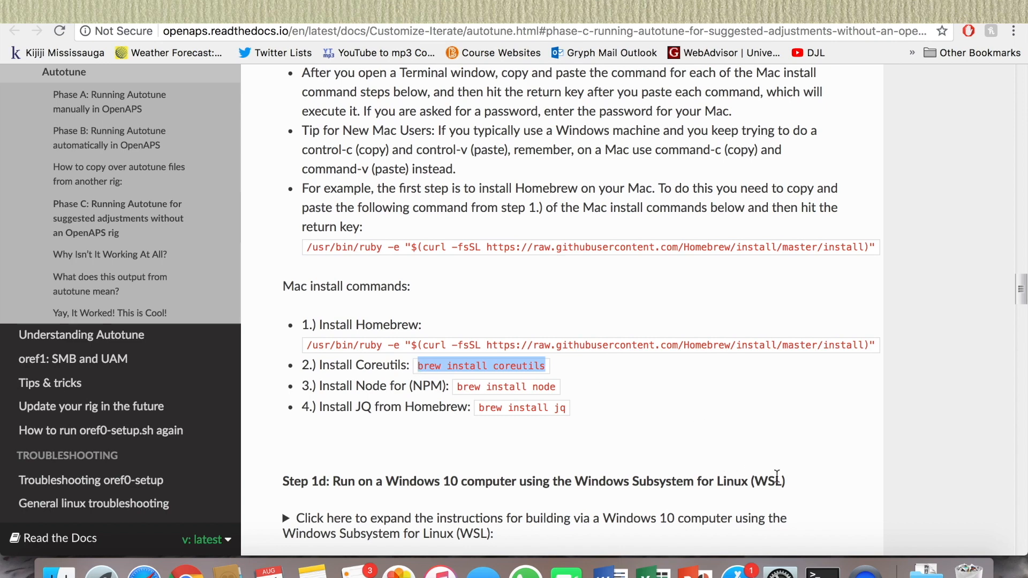
Run brew install coreutils in the Terminal window
{"action": "left_click", "coordinate": [820, 568]}
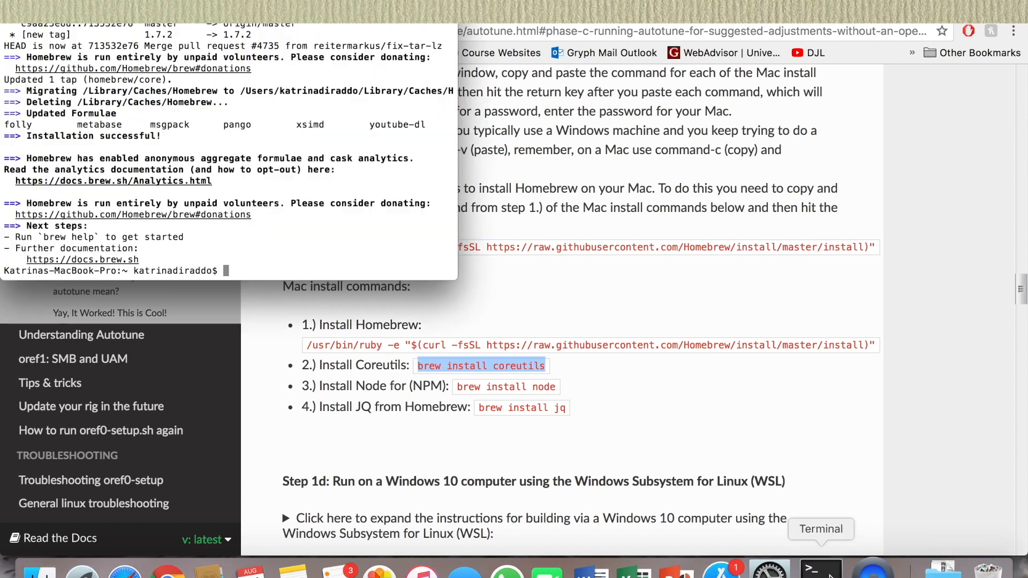
{"action": "type", "text": "brew install coreutils"}
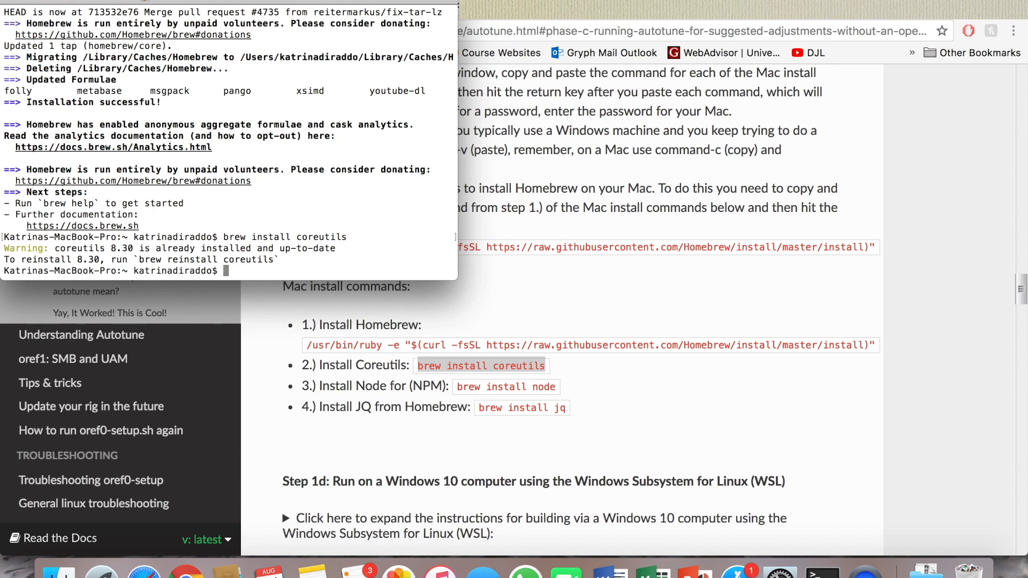
{"action": "mouse_move", "coordinate": [556, 392]}
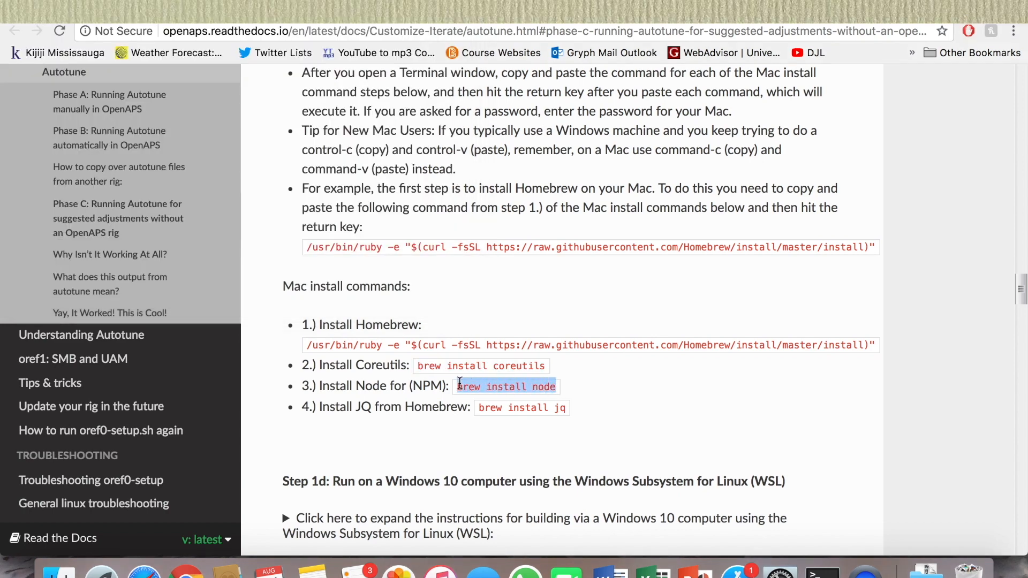
Run brew install node and review the already-installed, up-to-date output
{"action": "left_click", "coordinate": [820, 568]}
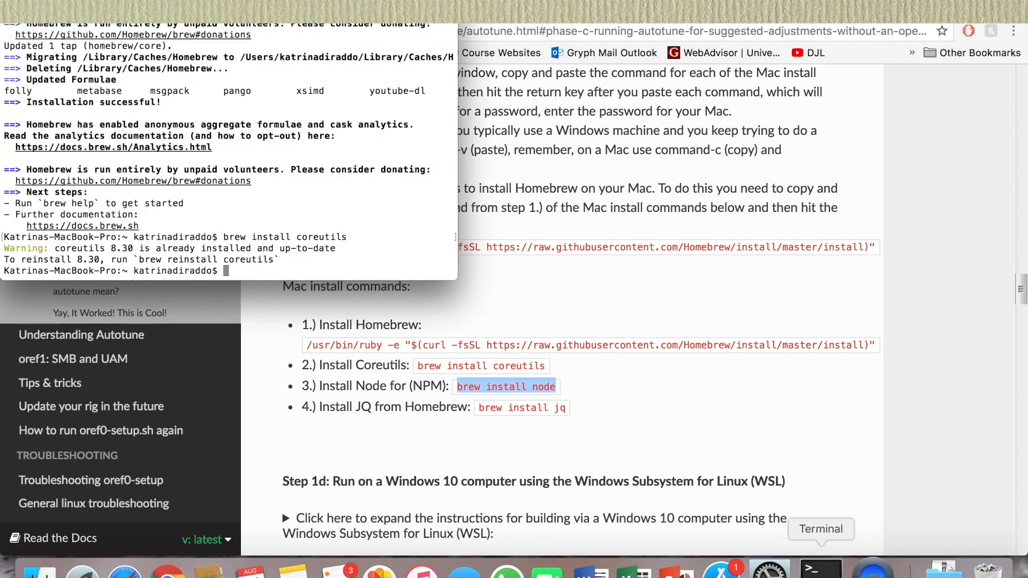
{"action": "type", "text": "brew install node"}
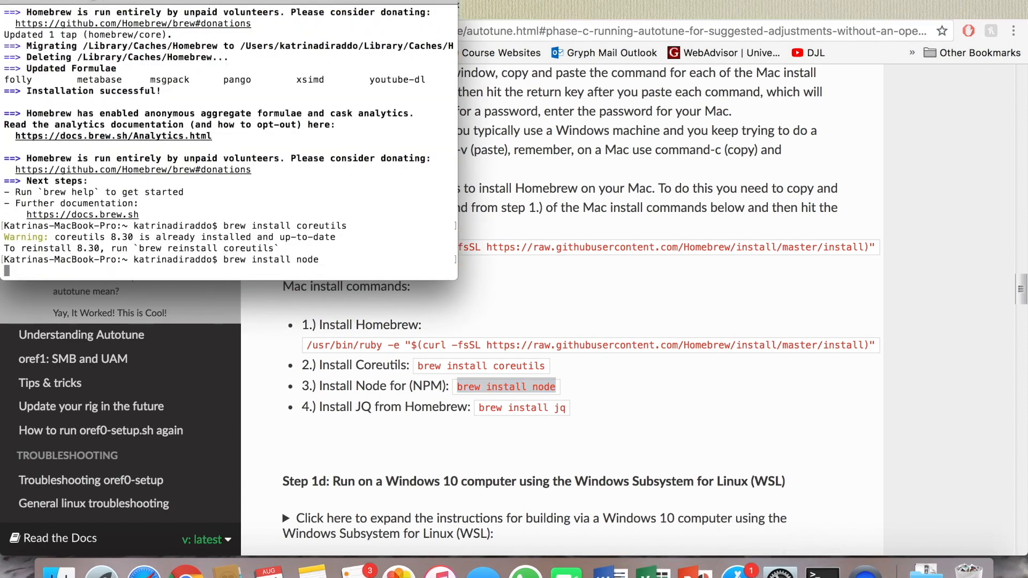
{"action": "key", "text": "Return"}
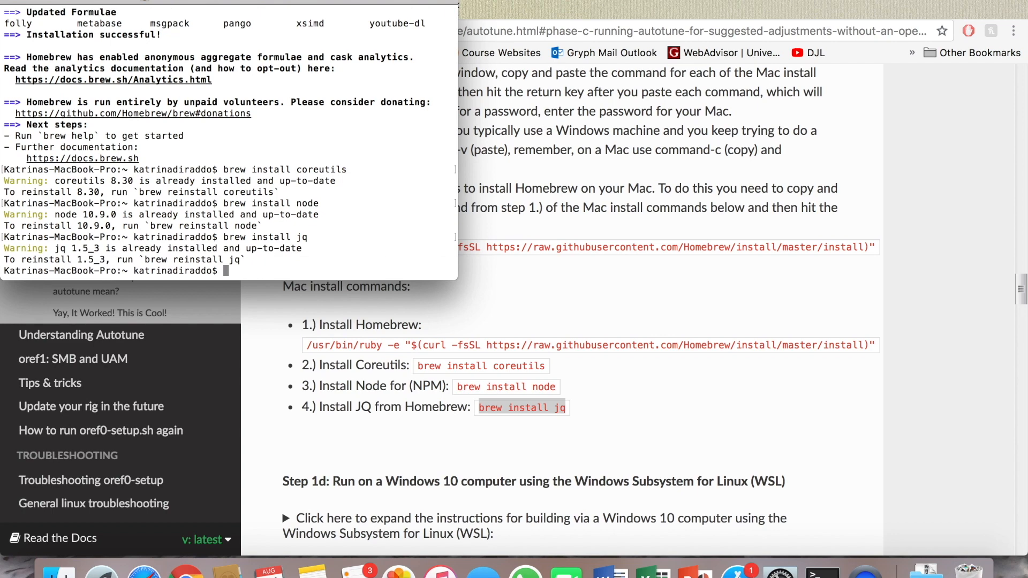
{"action": "scroll", "scroll_direction": "down", "scroll_amount": 3}
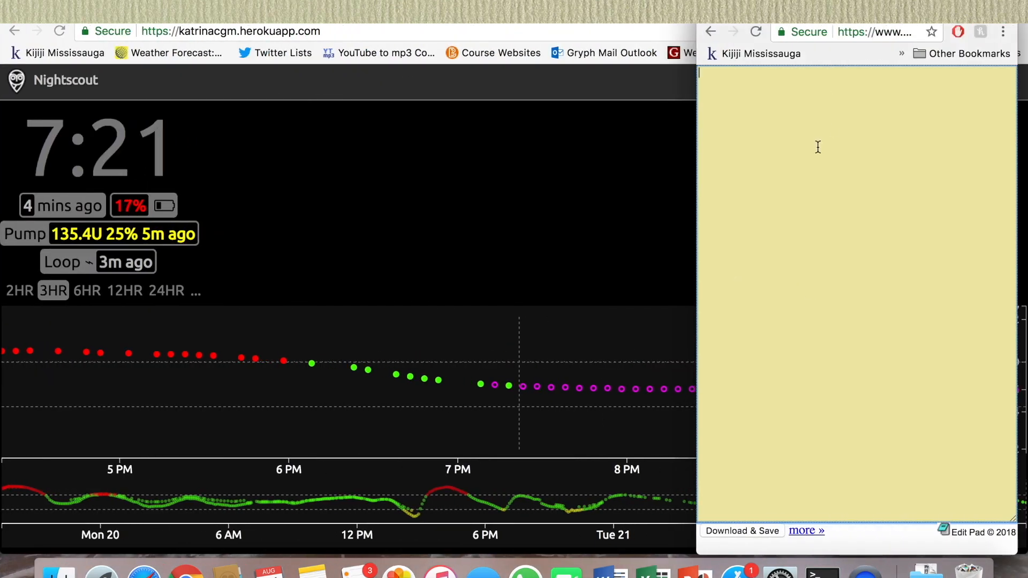
{"action": "type", "text": "npm list -g oref0 | egrep oref0@0.5.[5-9] || (echo Installing latest oref0 package && sudo npm install -g oref0)"}
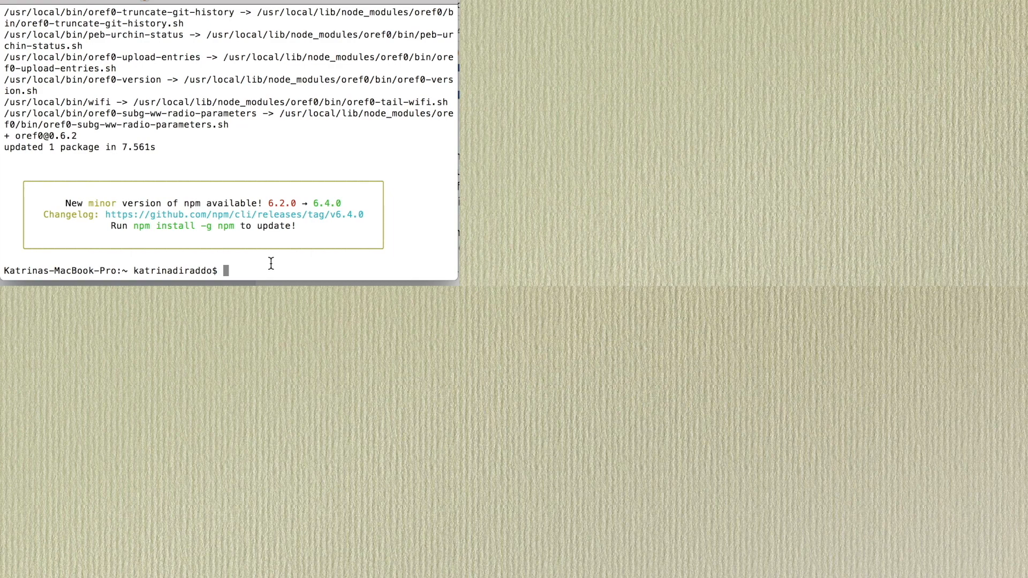
Enter the npm install -g npm command to update npm globally
{"action": "type", "text": "npm install -"}
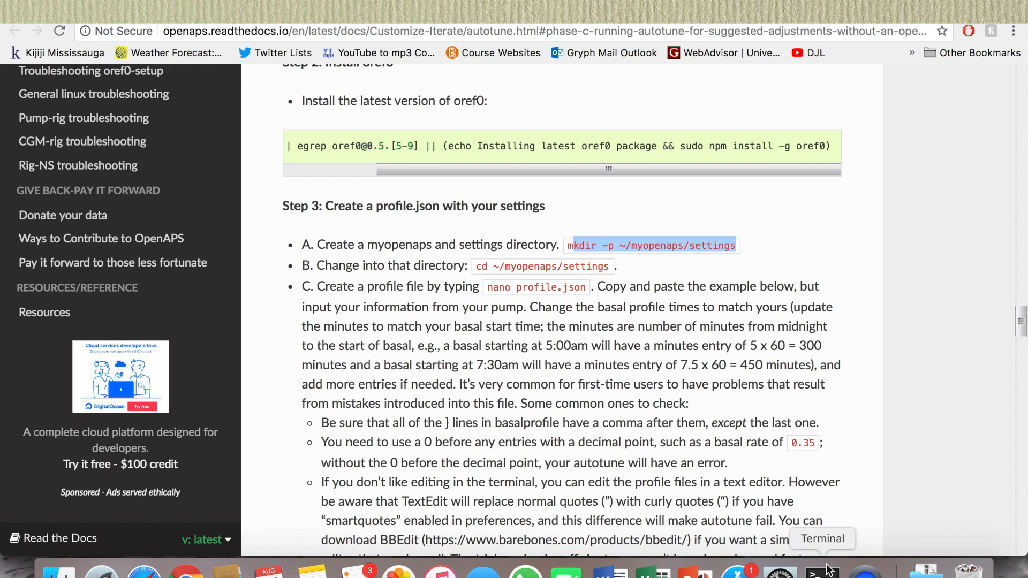
Run mkdir -p ~/myopenaps/settings in Terminal to create the settings folder
{"action": "left_click", "coordinate": [821, 572]}
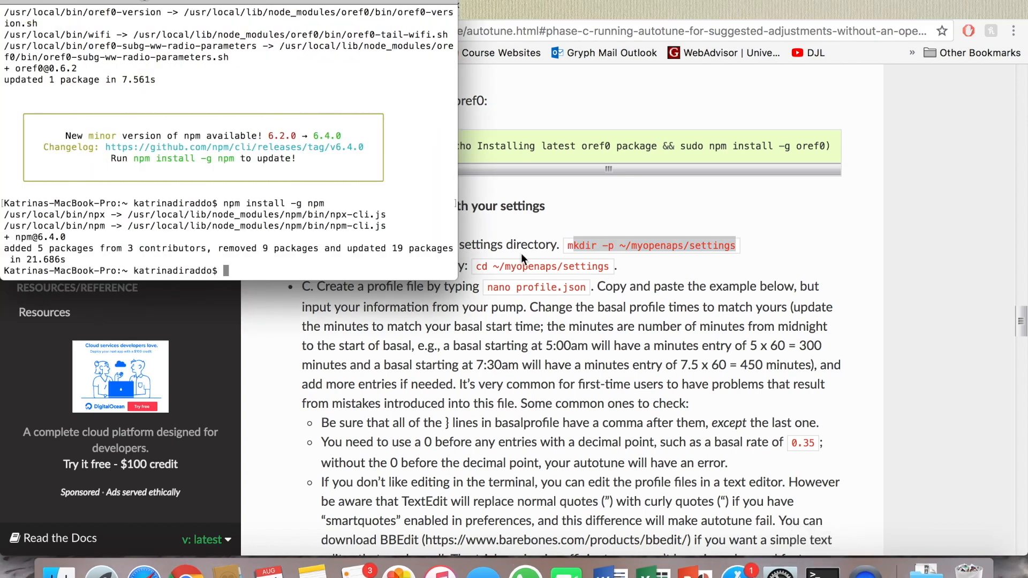
{"action": "type", "text": "kdir -p ~/myopenaps/settings"}
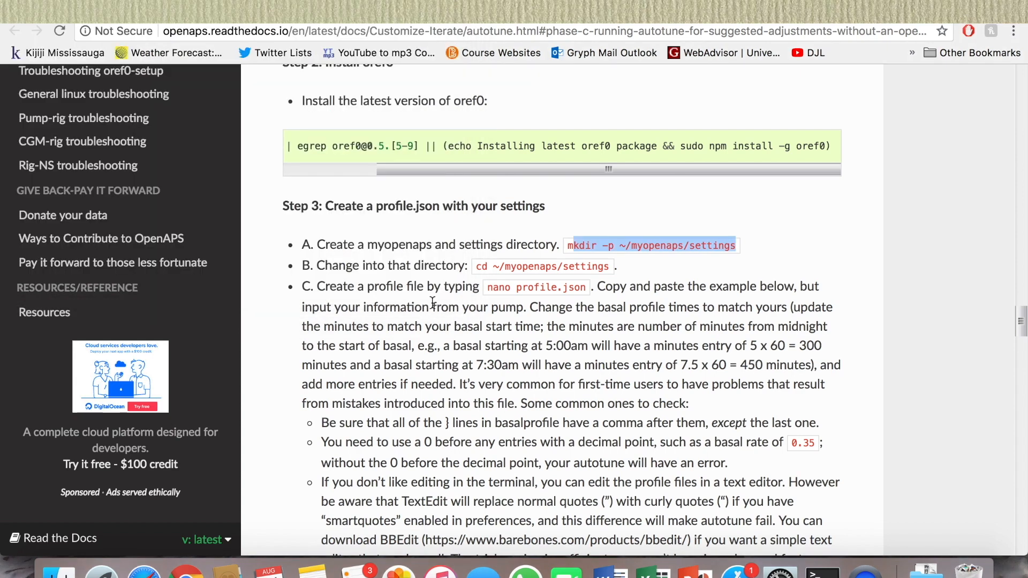
Select the docs' cd command for changing into the settings folder
{"action": "left_click", "coordinate": [737, 245]}
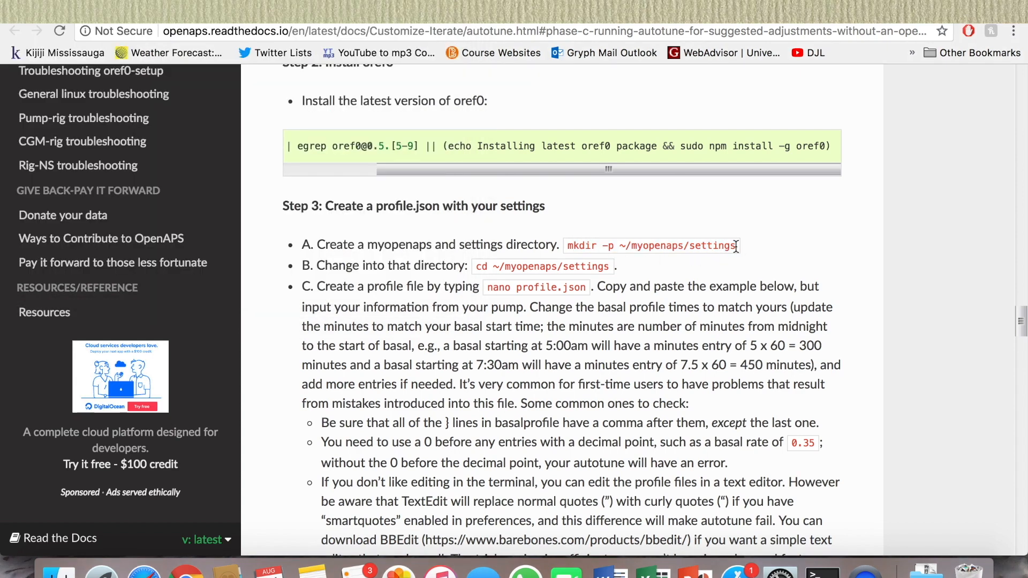
{"action": "double_click", "coordinate": [649, 244]}
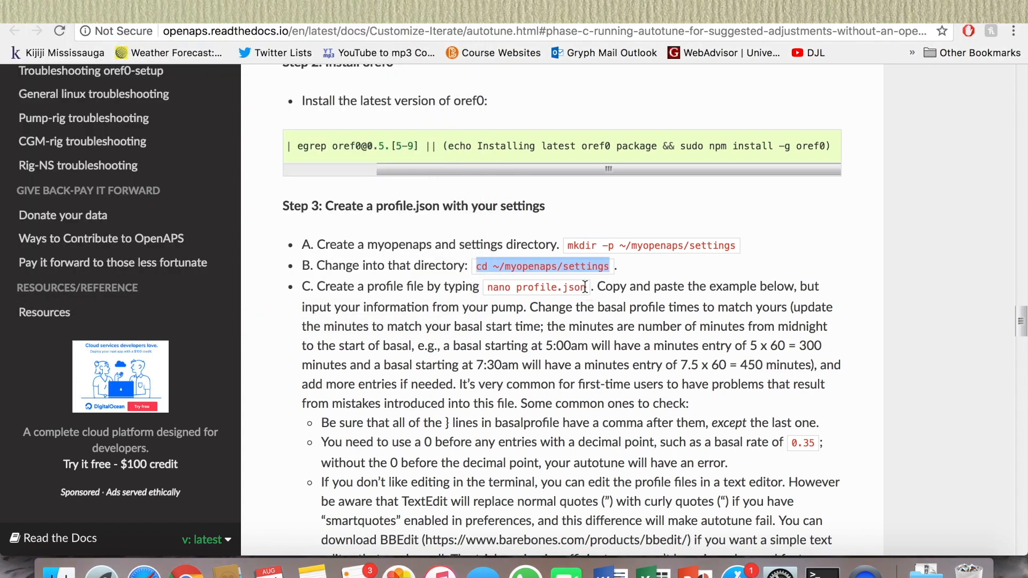
Scroll through the example profile.json and its notes on dia, basal profile and sensitivity
{"action": "scroll", "scroll_direction": "down", "scroll_amount": 3}
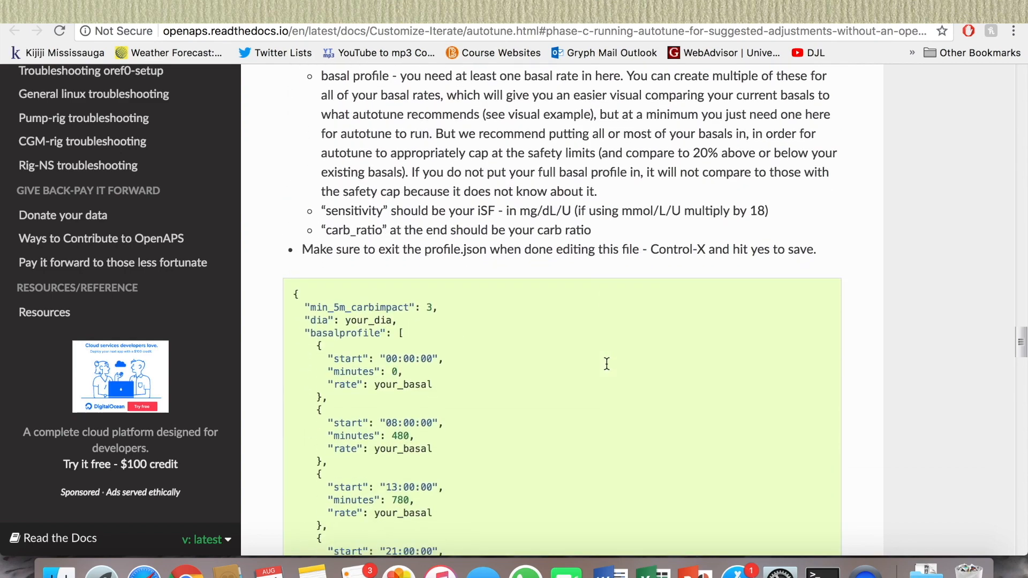
{"action": "scroll", "scroll_direction": "down", "scroll_amount": 3}
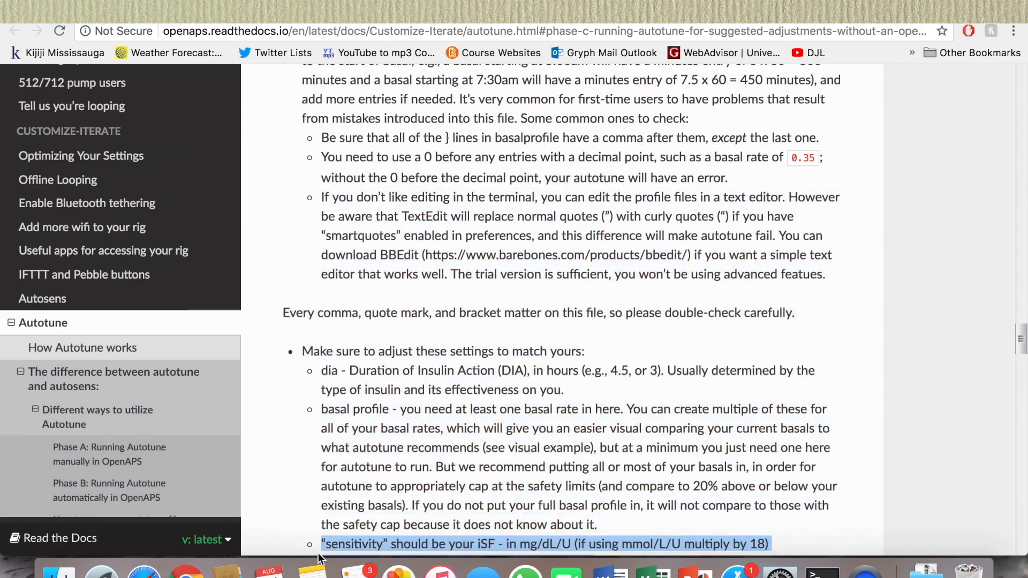
{"action": "scroll", "scroll_direction": "down", "scroll_amount": 3}
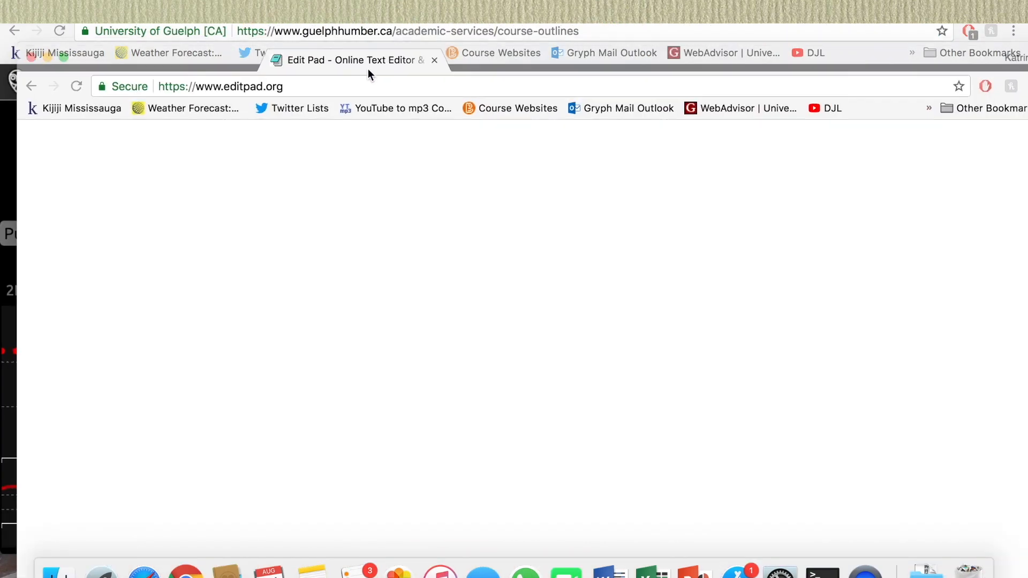
In EditPad, replace the early basal rate placeholders with real rates such as 0.9
{"action": "left_click", "coordinate": [226, 90]}
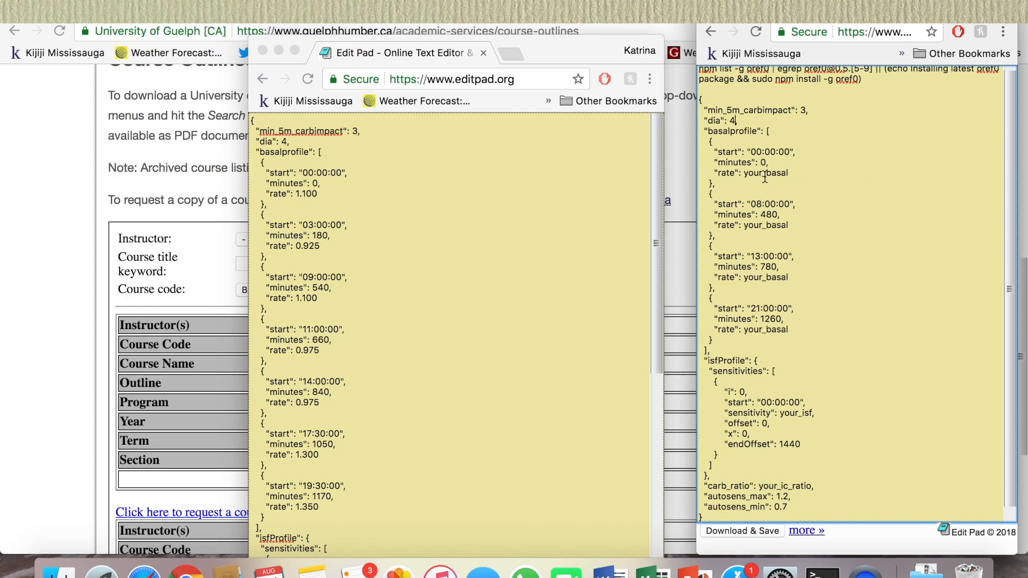
{"action": "mouse_move", "coordinate": [790, 173]}
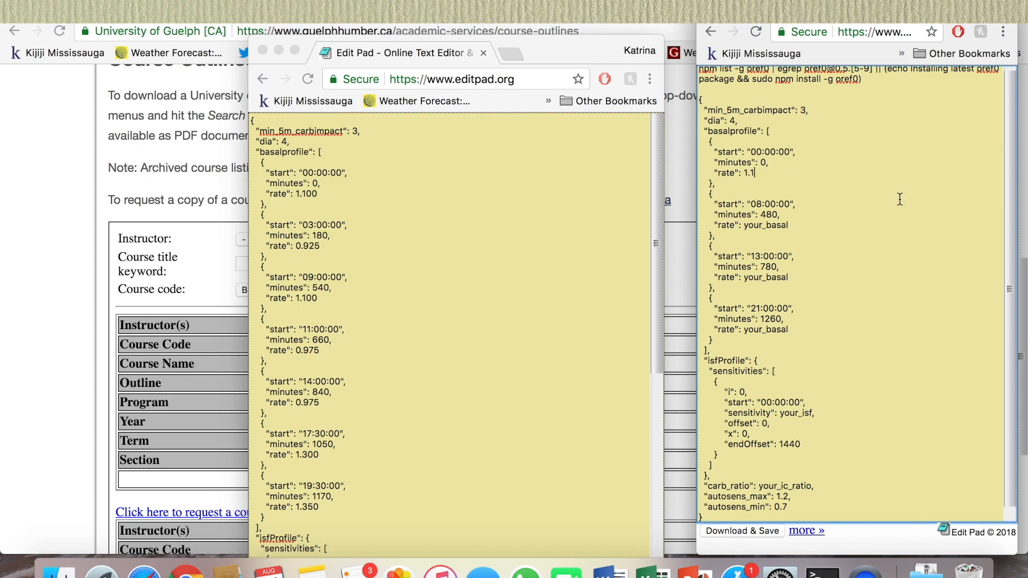
{"action": "mouse_move", "coordinate": [773, 217]}
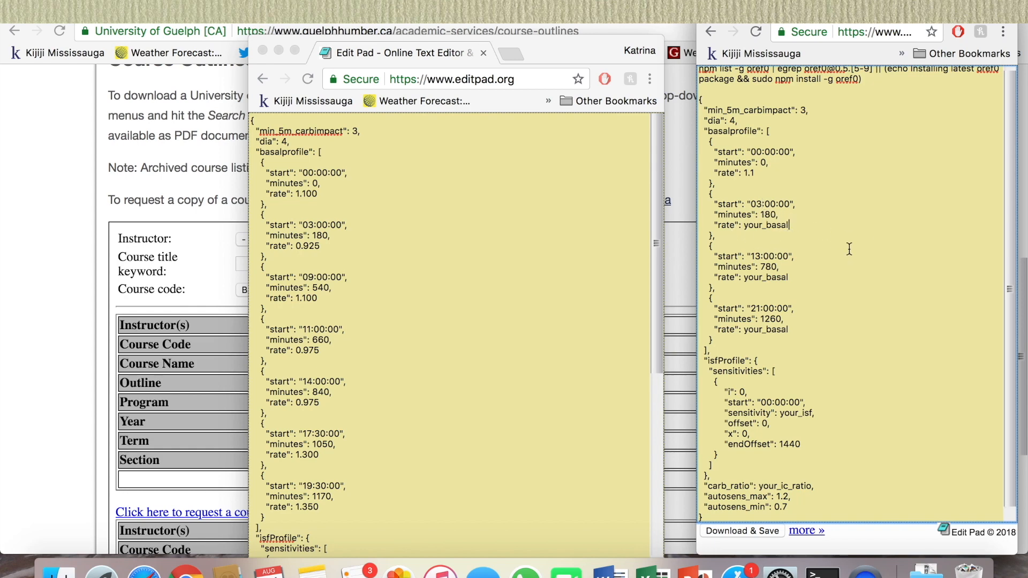
{"action": "key", "text": "Backspace"}
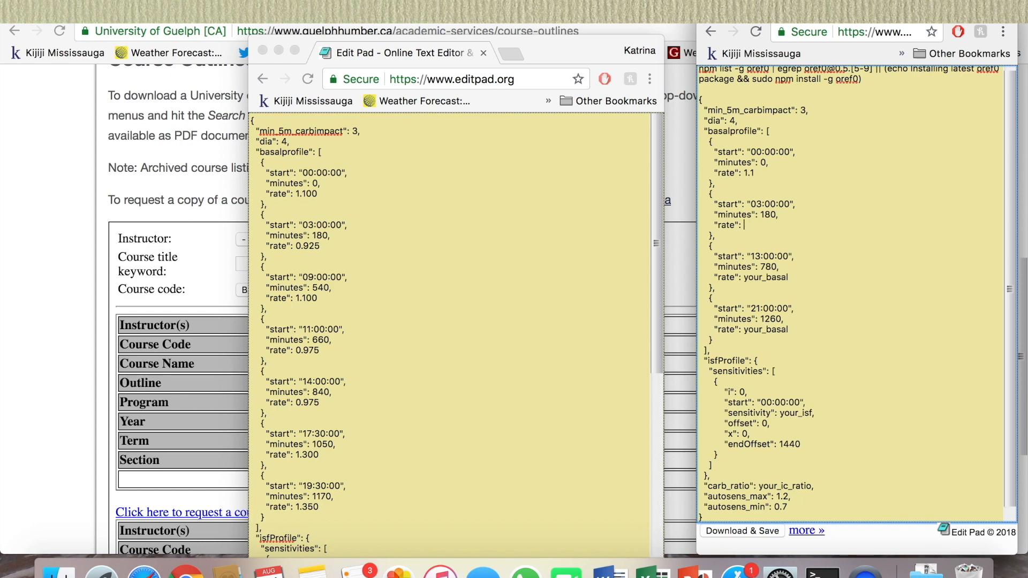
{"action": "type", "text": "0.925"}
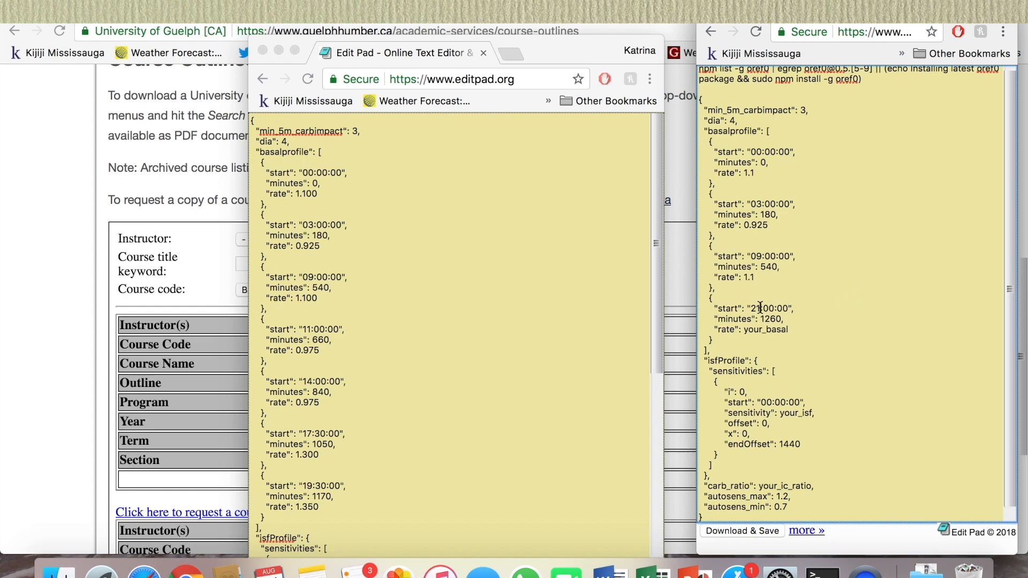
Set the fourth basal entry's start to 11:00:00 with corrected minutes and select it for copying
{"action": "type", "text": "11:00:00"}
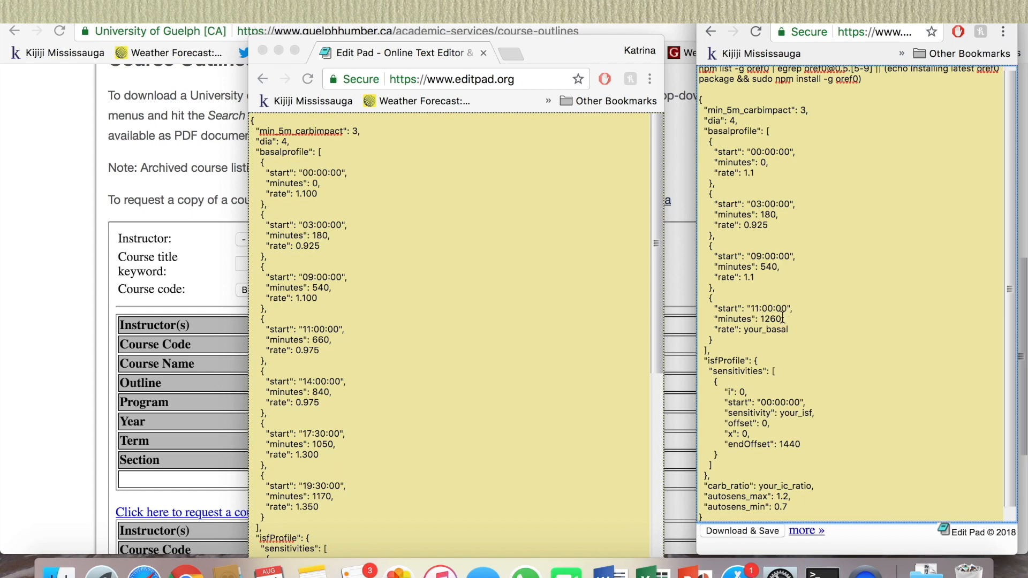
{"action": "key", "text": "Backspace"}
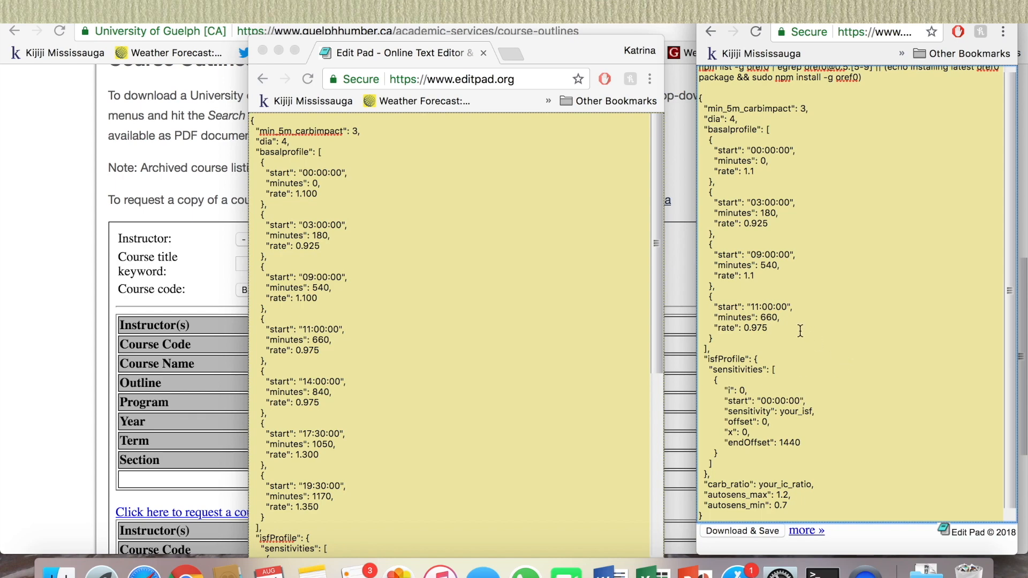
{"action": "mouse_move", "coordinate": [728, 334]}
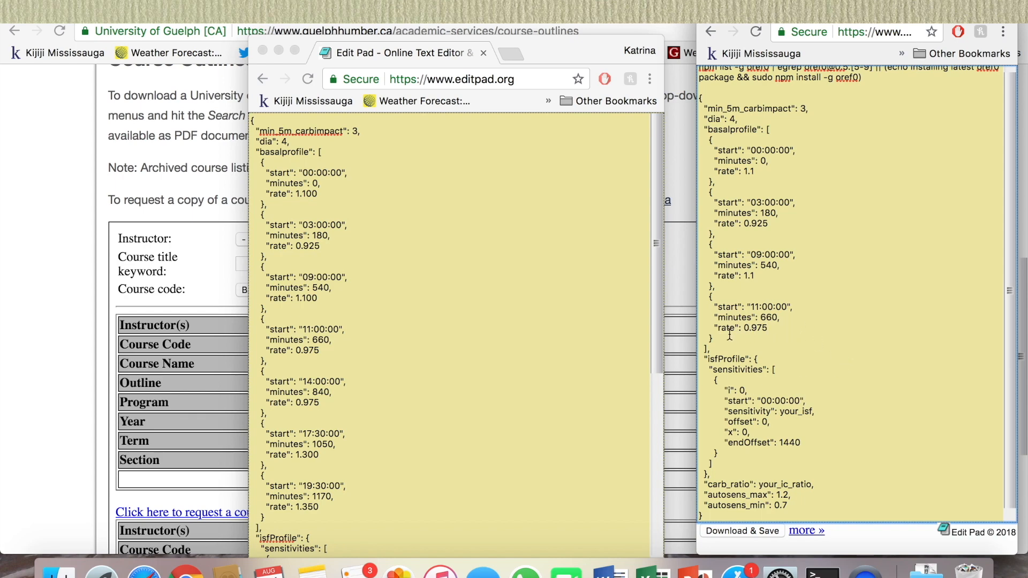
{"action": "left_click_drag", "start_coordinate": [714, 303], "coordinate": [770, 332]}
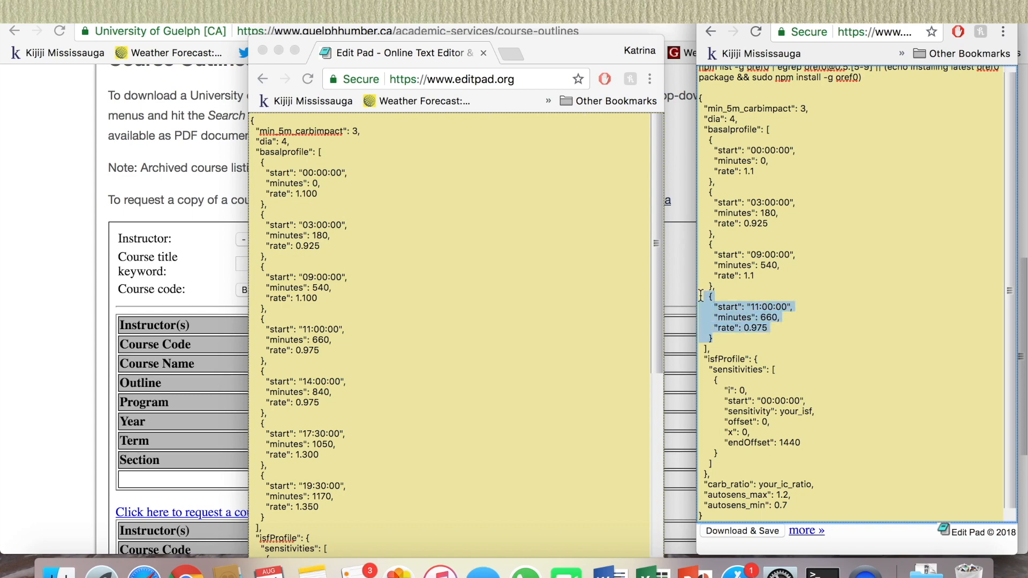
Paste copied basal blocks and edit them into entries starting 14:00, 17:30 and 19:30
{"action": "left_click", "coordinate": [726, 340]}
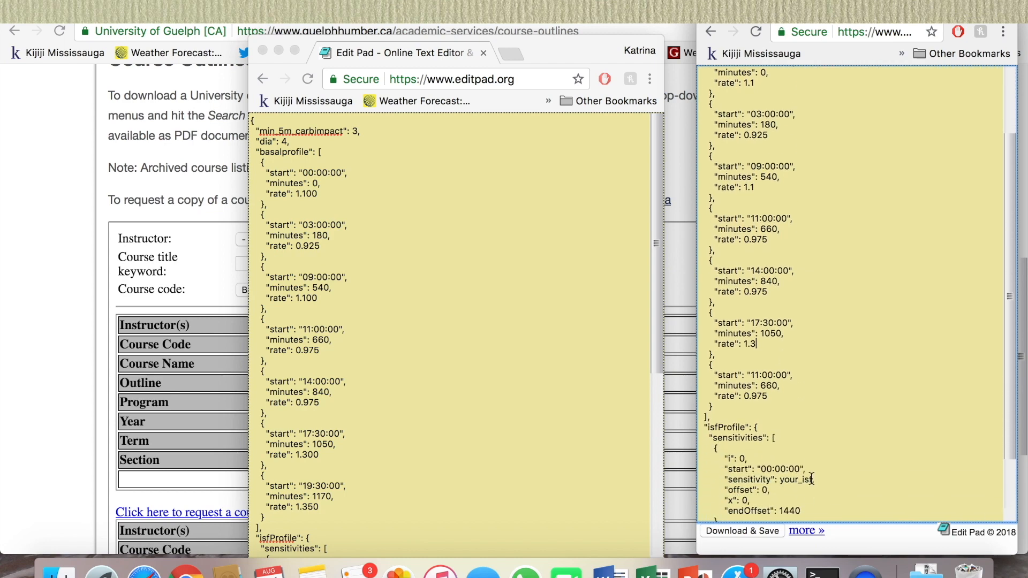
{"action": "scroll", "scroll_direction": "down", "scroll_amount": 3}
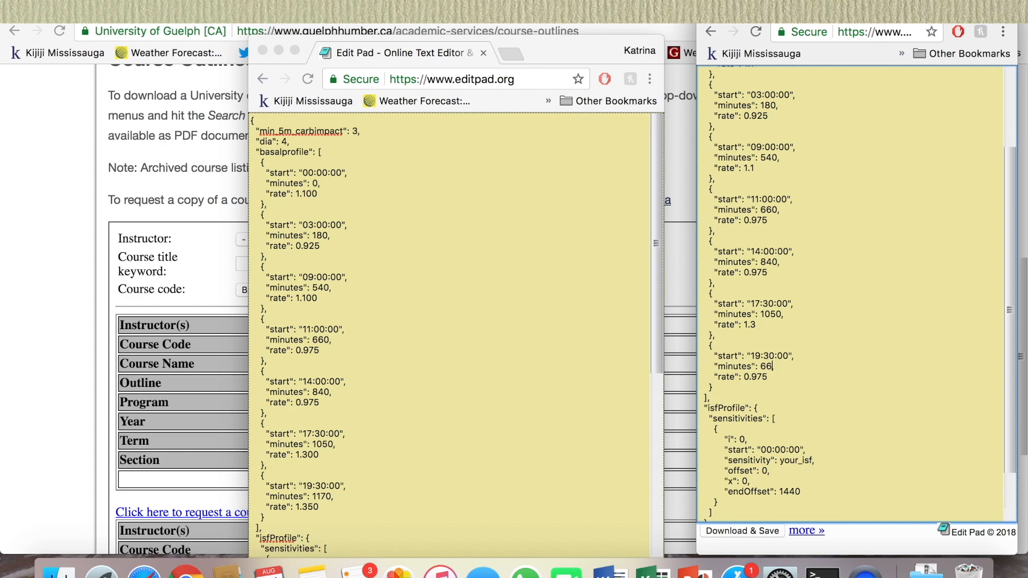
{"action": "key", "text": "Backspace"}
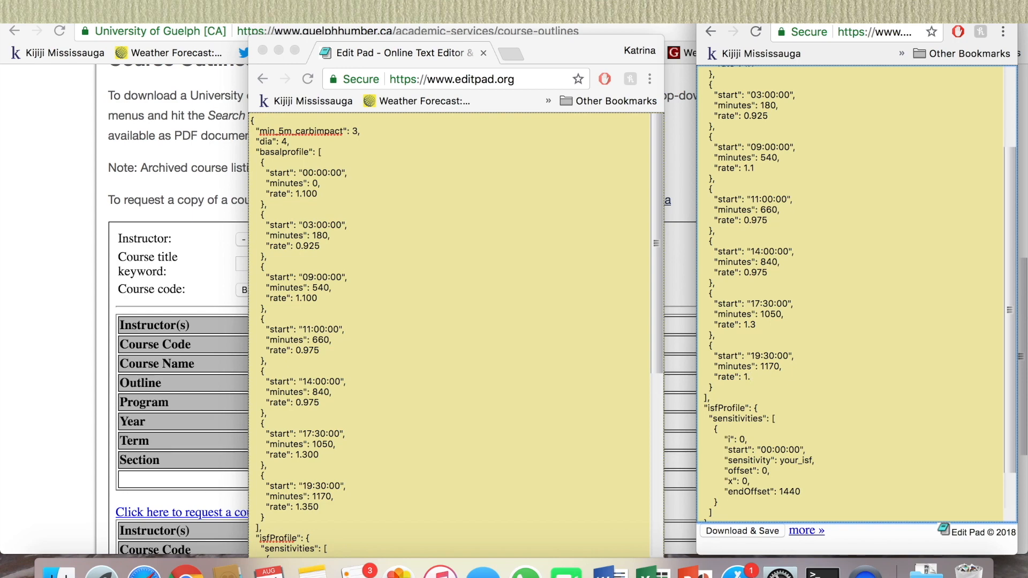
{"action": "scroll", "scroll_direction": "down", "scroll_amount": 3}
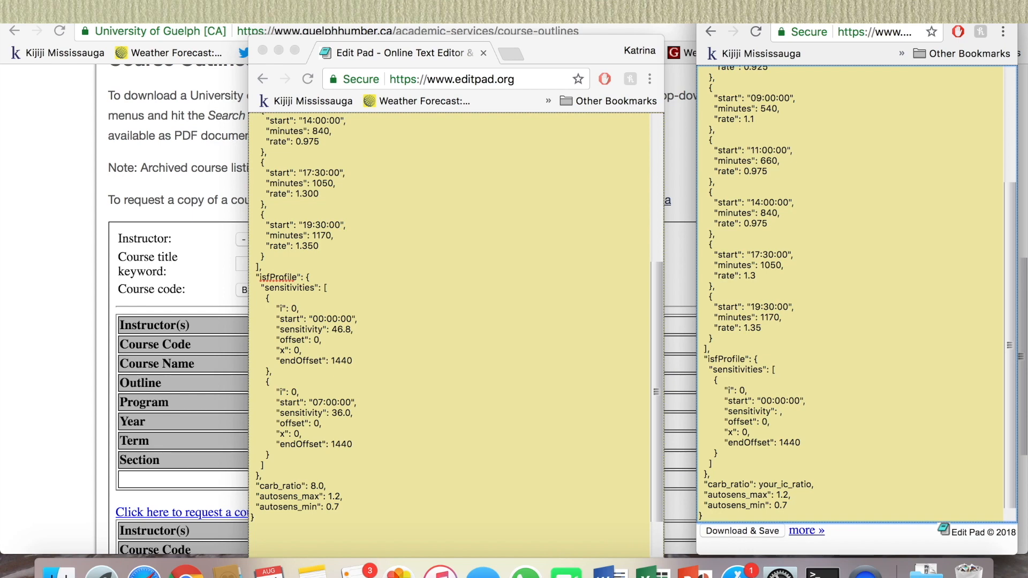
Set the insulin sensitivity to 41 and begin entering the carb ratio value
{"action": "type", "text": "4"}
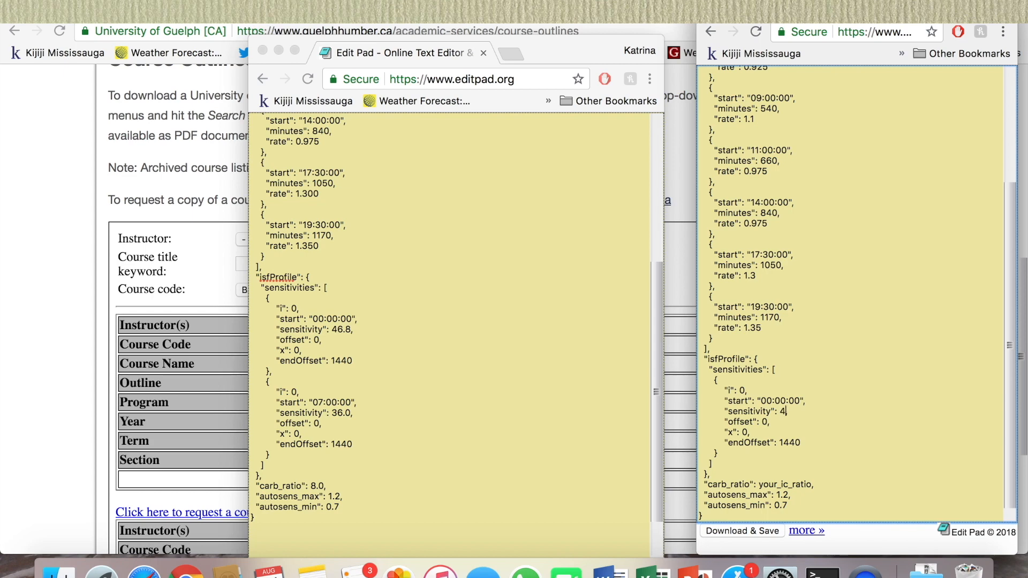
{"action": "type", "text": "1,"}
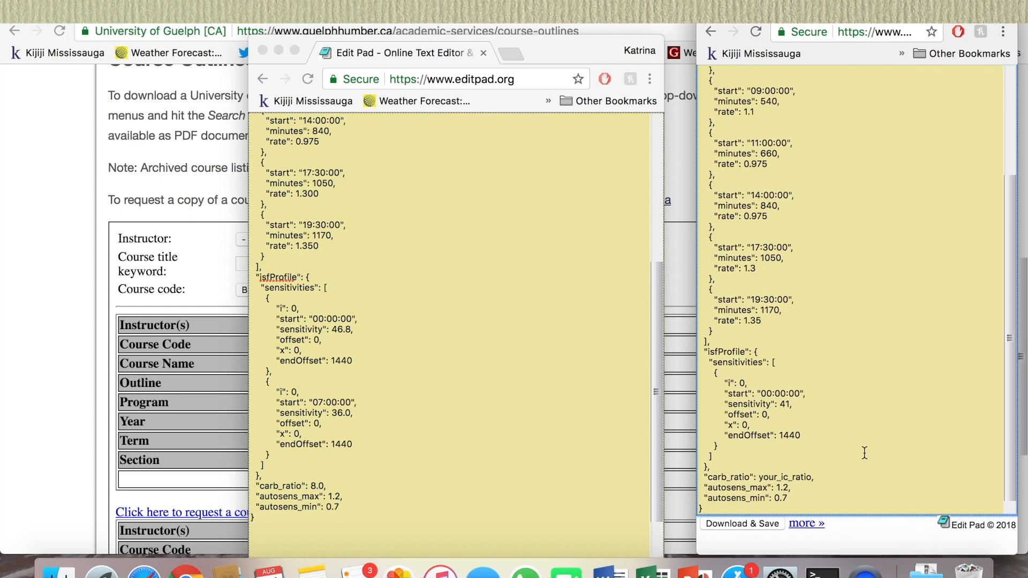
{"action": "scroll", "scroll_direction": "down", "scroll_amount": 3}
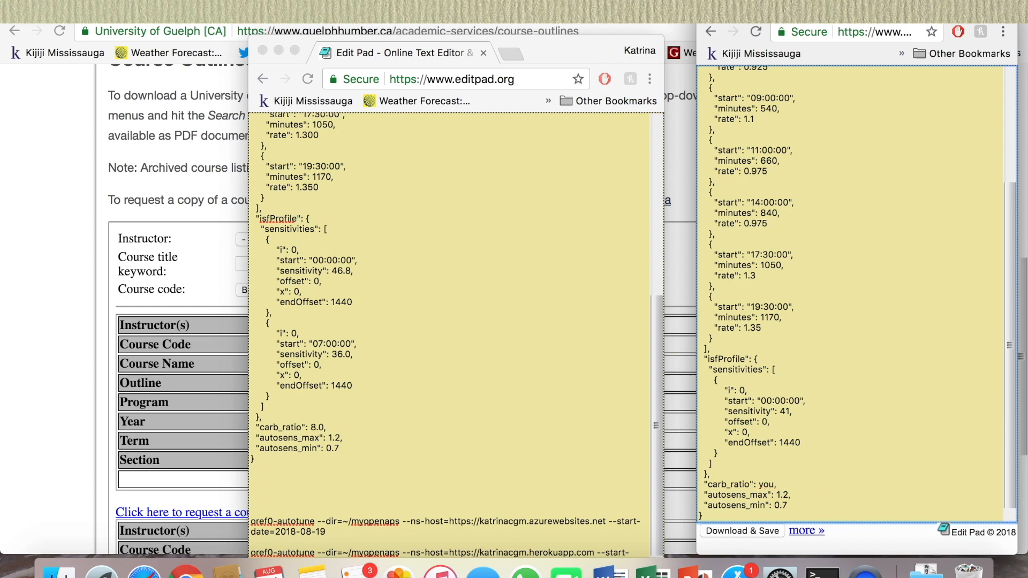
{"action": "type", "text": "7"}
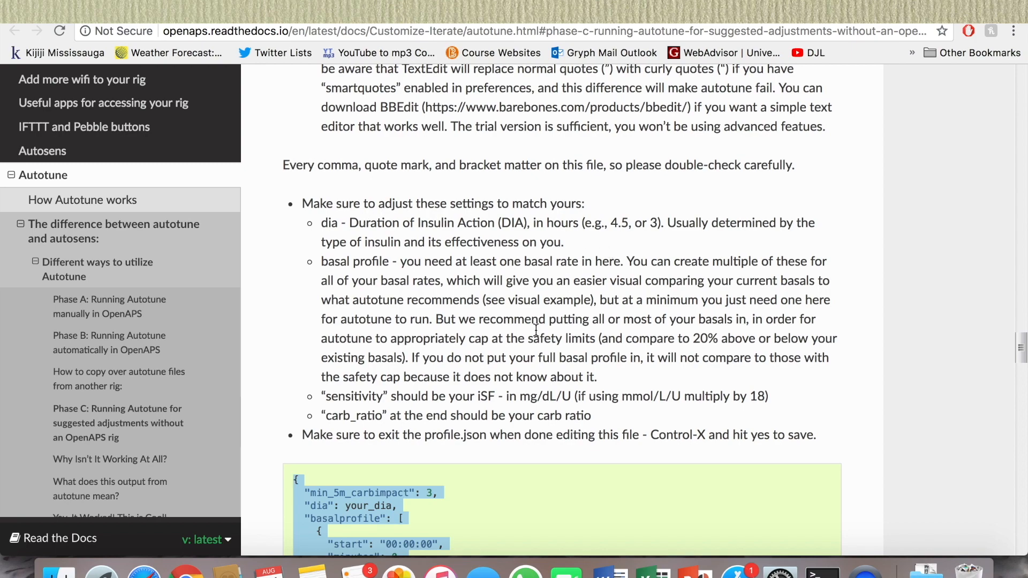
Leave nano with Ctrl-X and confirm saving the modified profile.json buffer
{"action": "scroll", "scroll_direction": "up", "scroll_amount": 3}
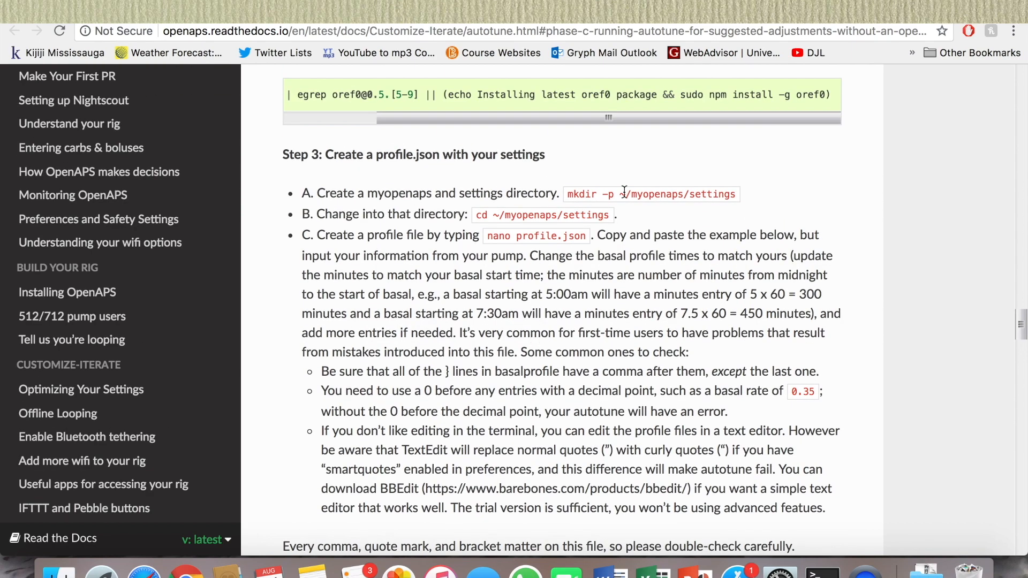
{"action": "mouse_move", "coordinate": [588, 243]}
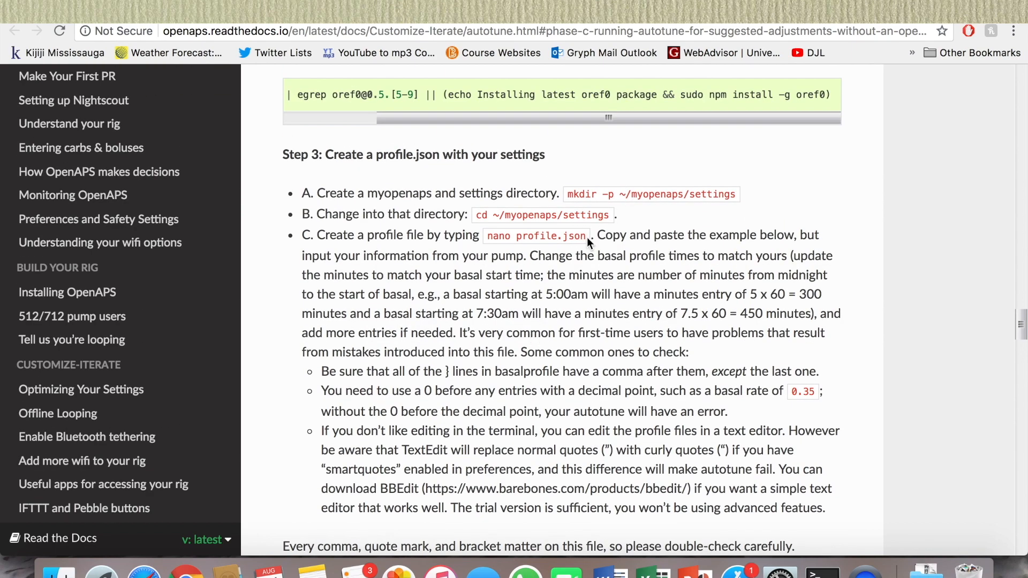
{"action": "double_click", "coordinate": [535, 236]}
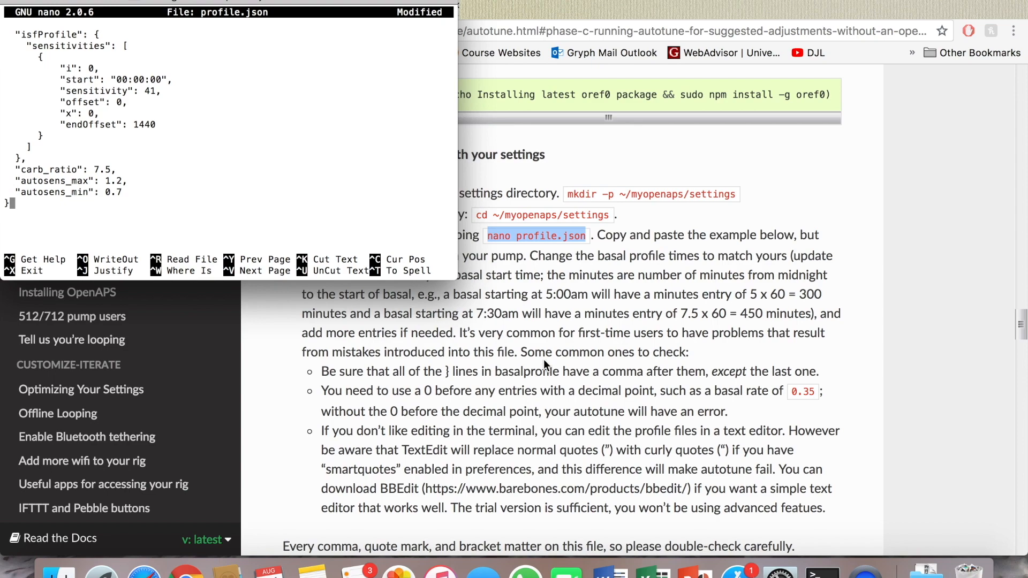
{"action": "scroll", "scroll_direction": "down", "scroll_amount": 3}
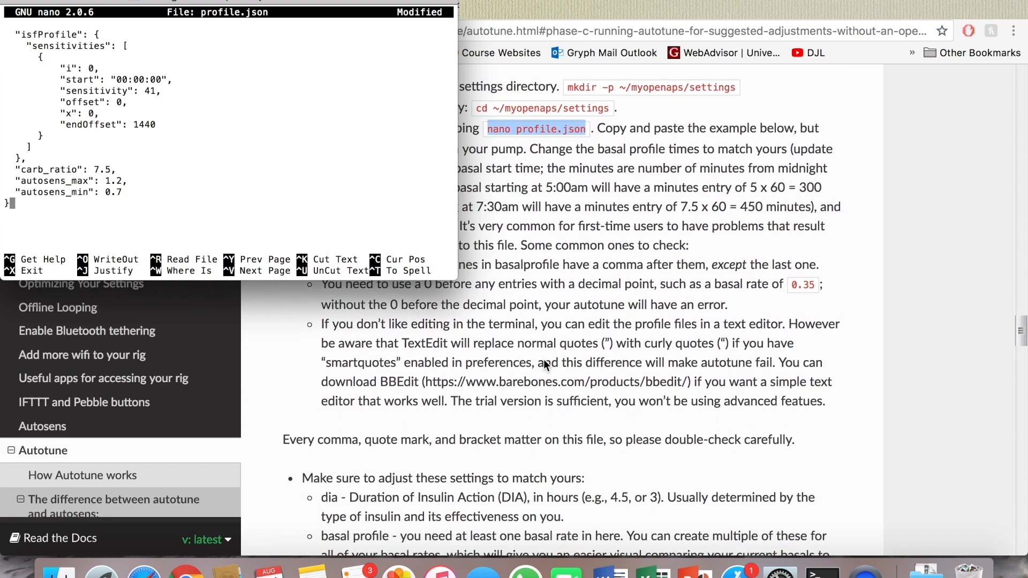
{"action": "scroll", "scroll_direction": "down", "scroll_amount": 3}
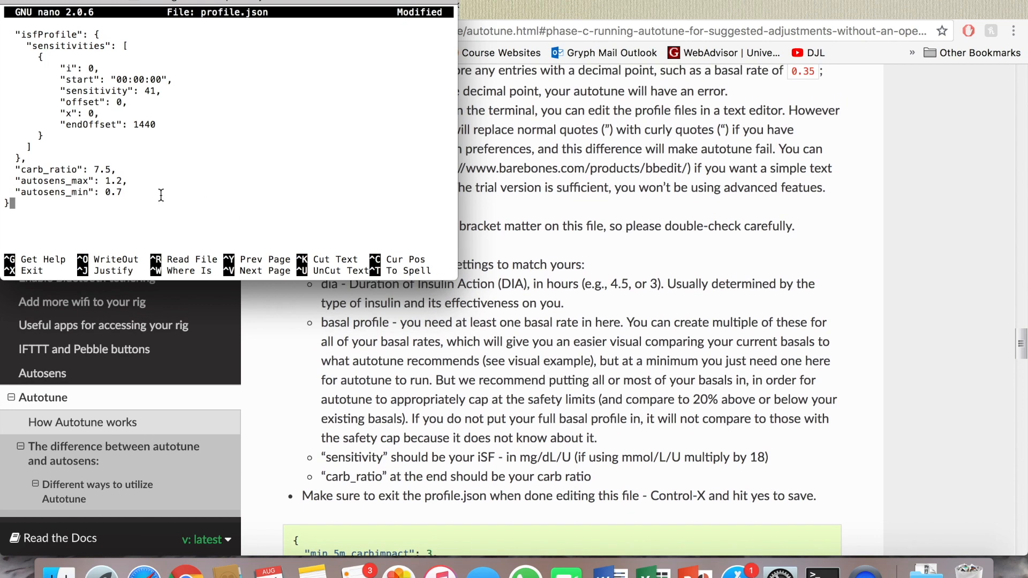
{"action": "key", "text": "ctrl+x"}
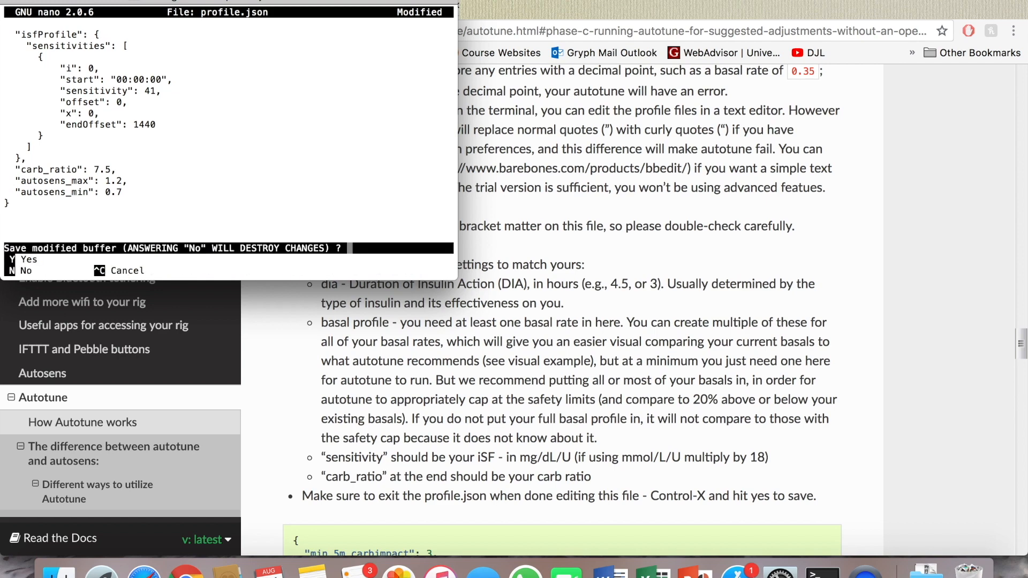
{"action": "key", "text": "y"}
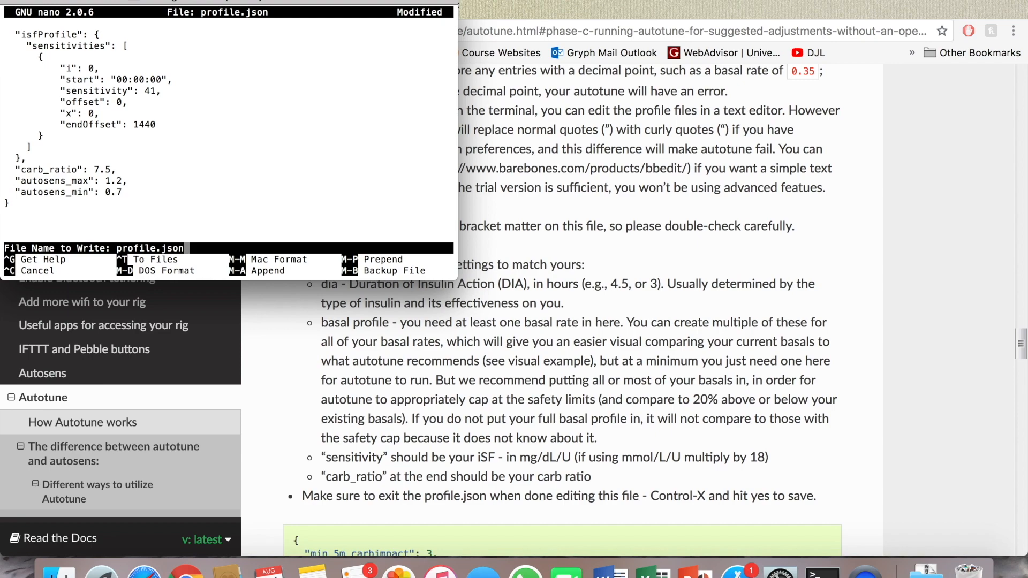
{"action": "mouse_move", "coordinate": [516, 374]}
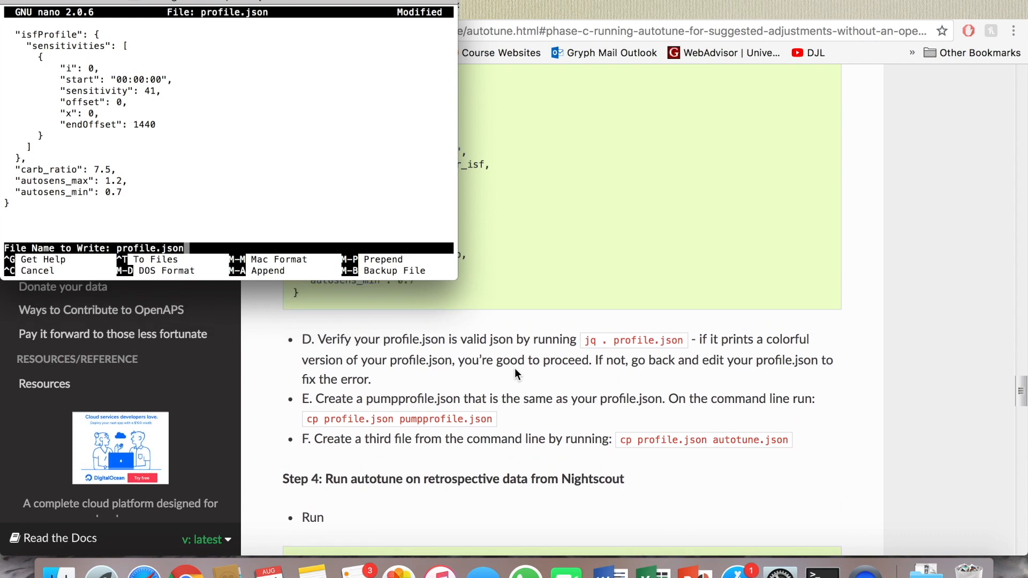
{"action": "scroll", "scroll_direction": "down", "scroll_amount": 3}
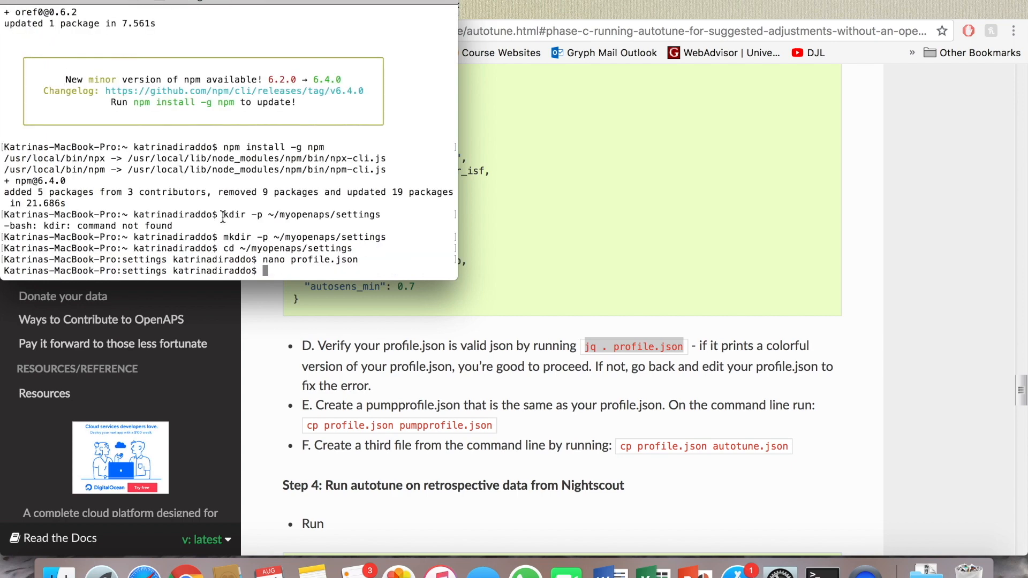
Run jq . profile.json to confirm the saved profile is valid JSON
{"action": "type", "text": "jq . profile.json"}
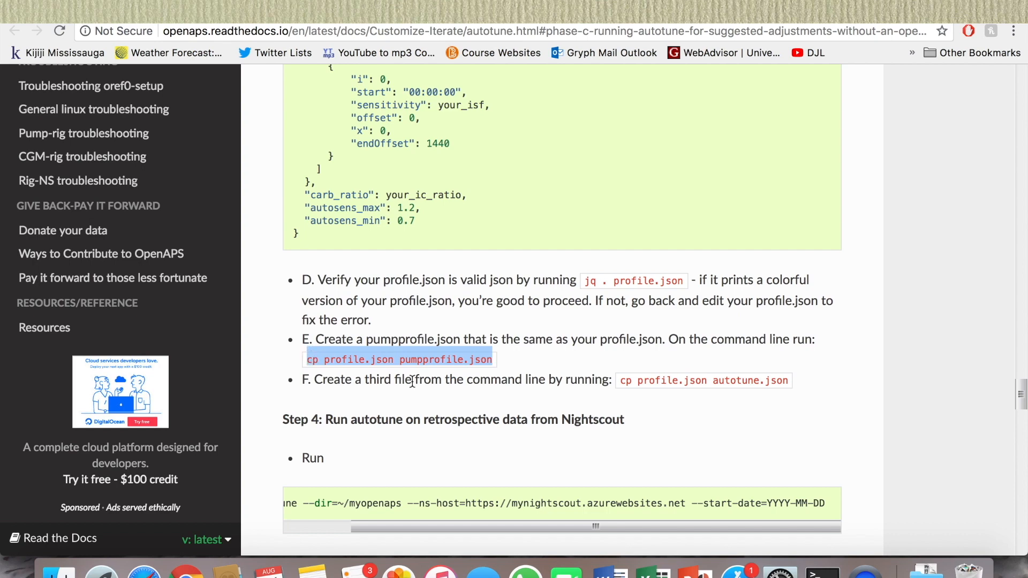
{"action": "mouse_move", "coordinate": [821, 565]}
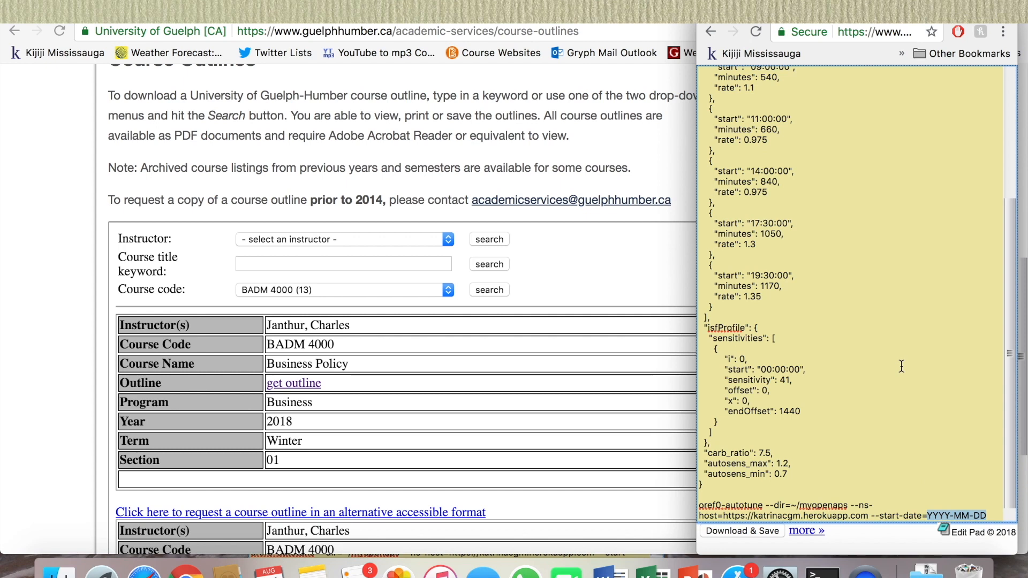
Replace the YYYY-MM-DD placeholder in the oref0-autotune command with start date 2018-08-16
{"action": "type", "text": "2018-"}
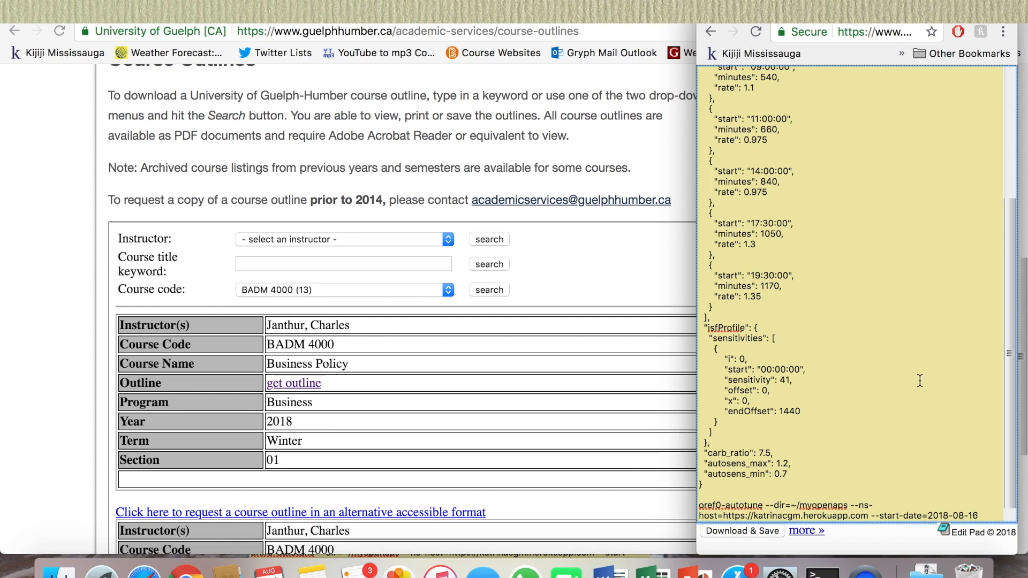
{"action": "mouse_move", "coordinate": [989, 516]}
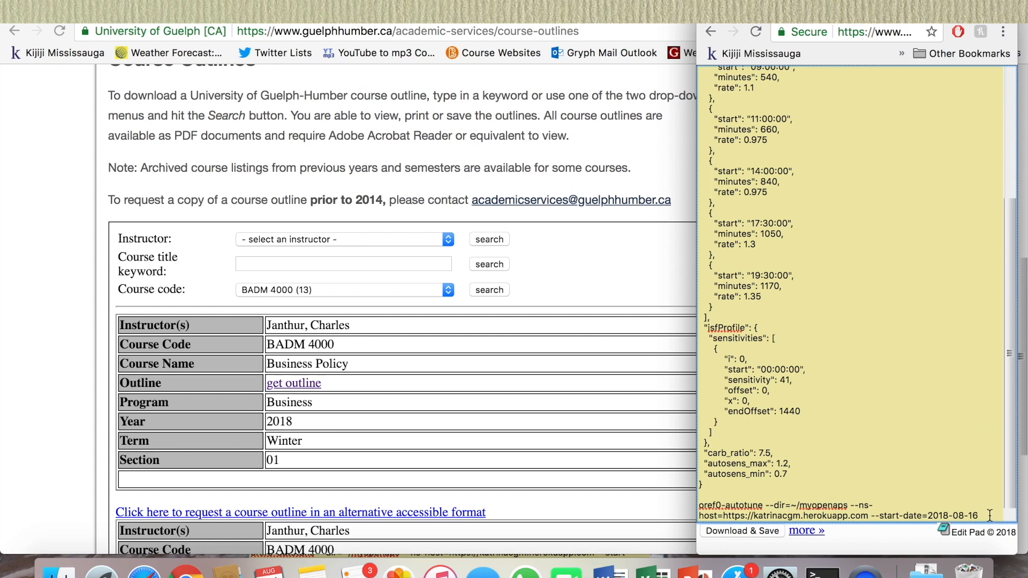